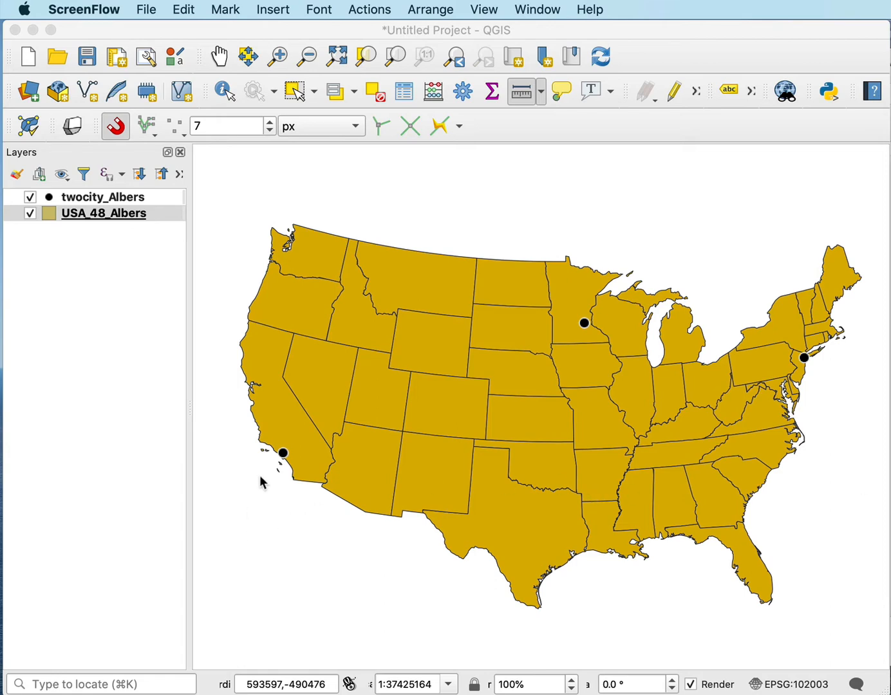
mouse_move(548, 457)
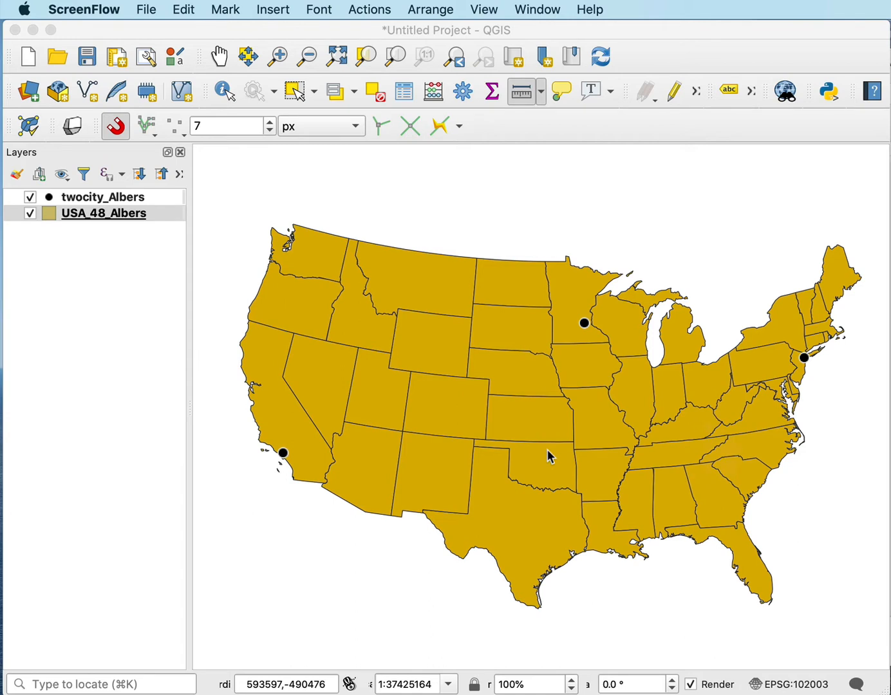
mouse_move(552, 454)
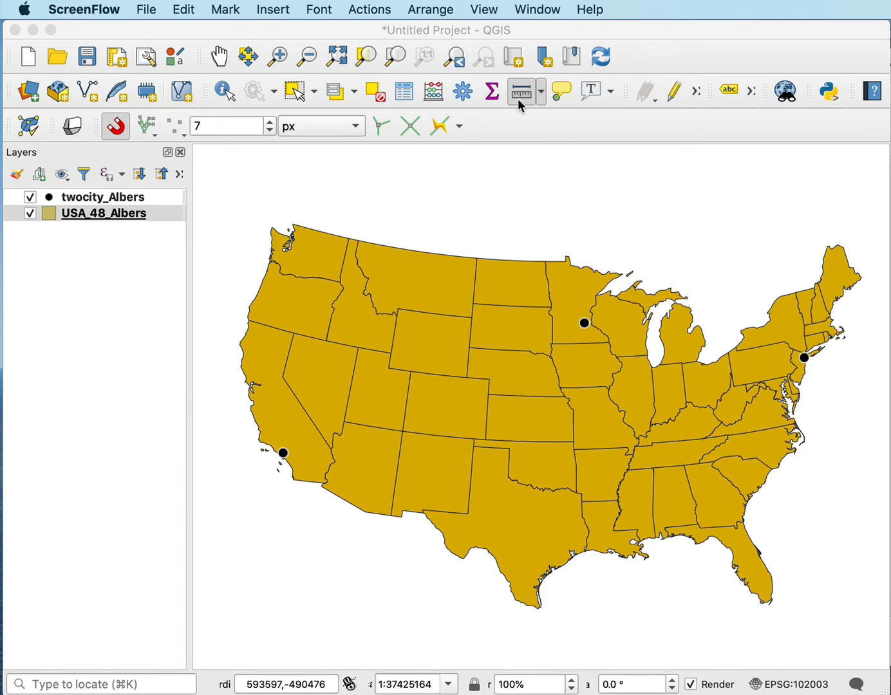
mouse_move(849, 59)
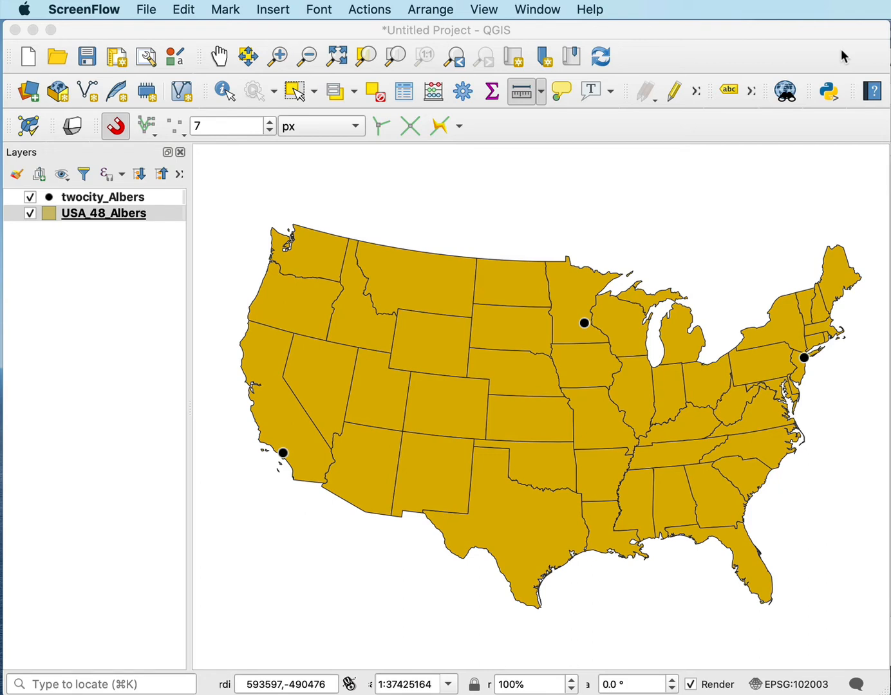
mouse_move(770, 76)
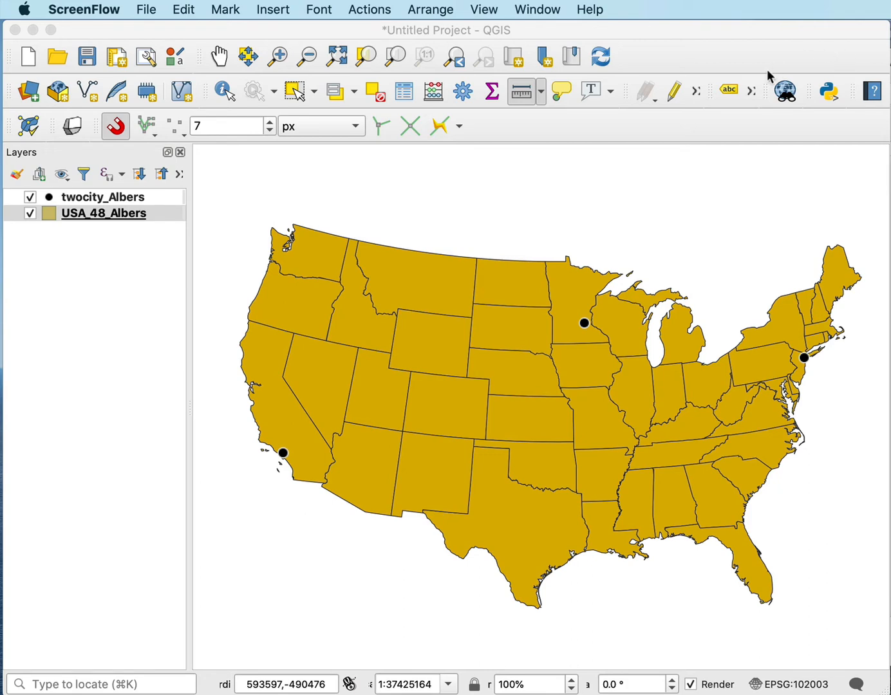
mouse_move(469, 108)
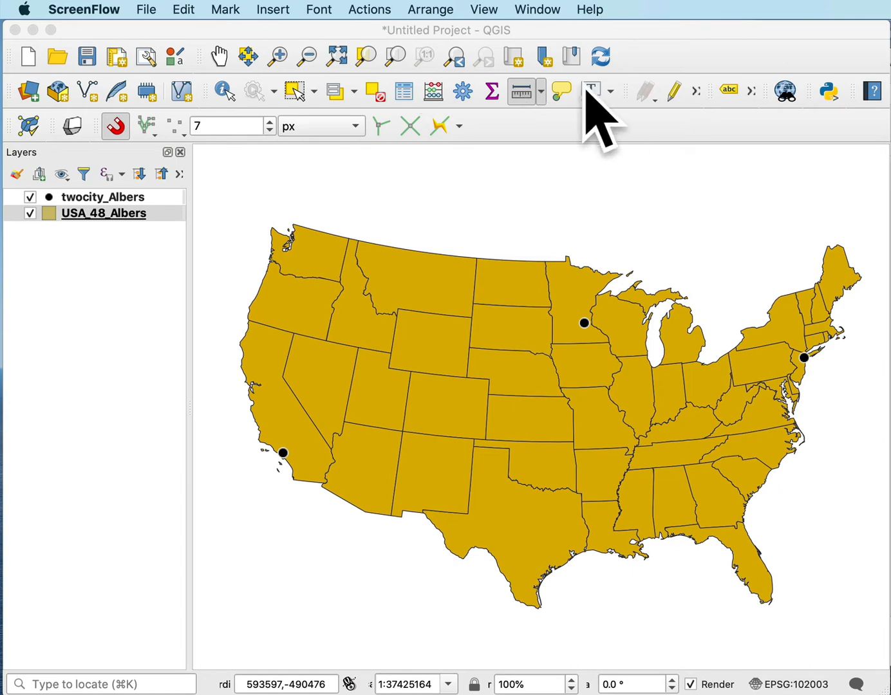
Start the Measure Line tool, park its window in the lower left, and report distances in kilometers
left_click(522, 90)
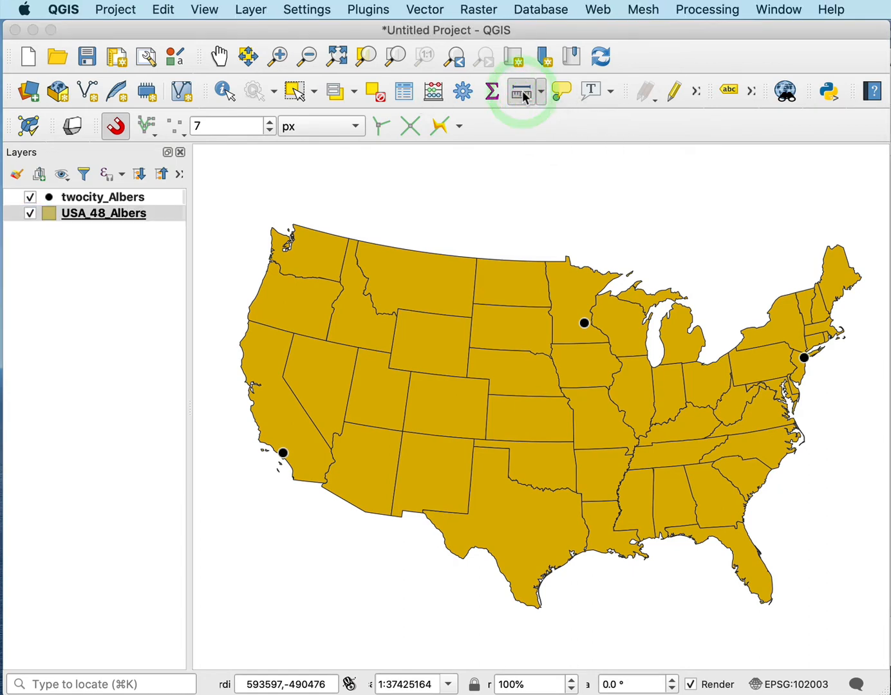
left_click(520, 90)
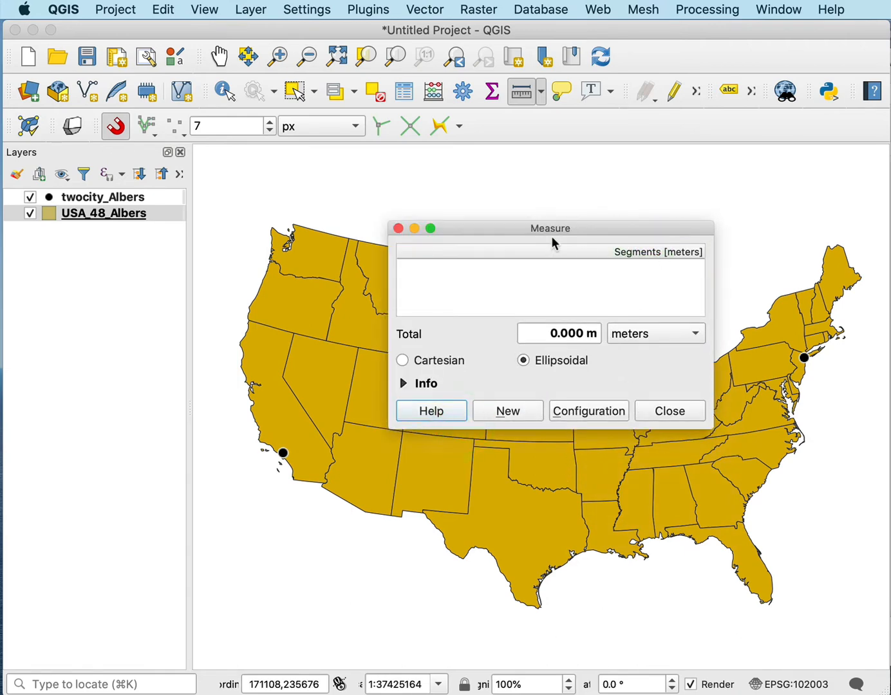
left_click_drag(551, 228, 384, 384)
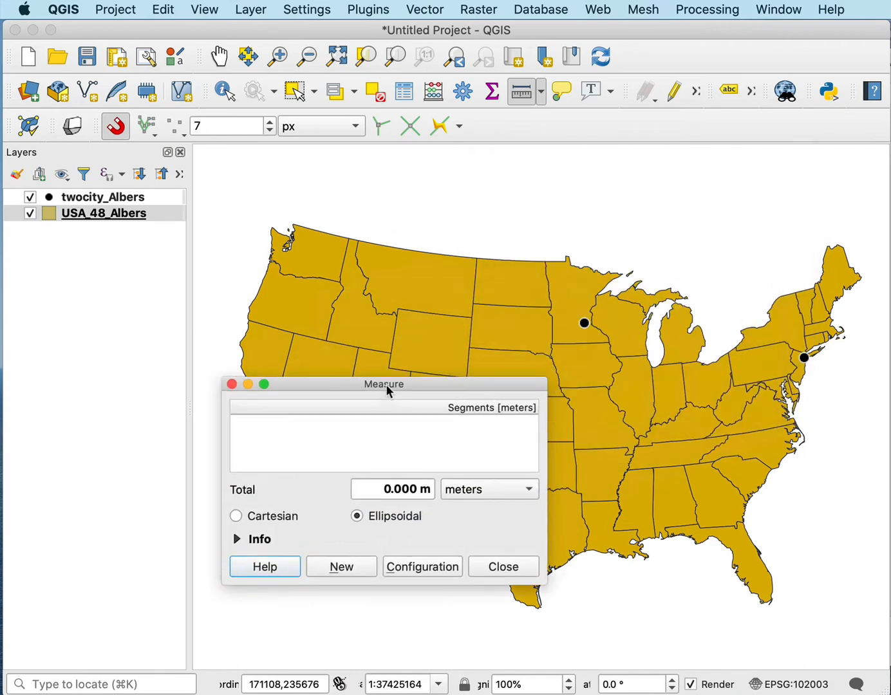
left_click_drag(383, 384, 242, 422)
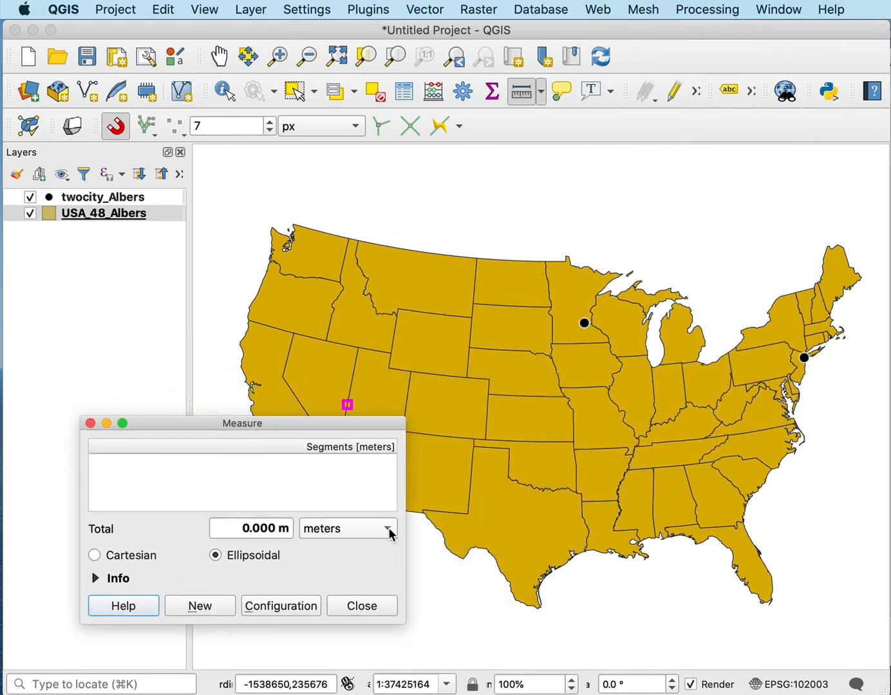
left_click(347, 528)
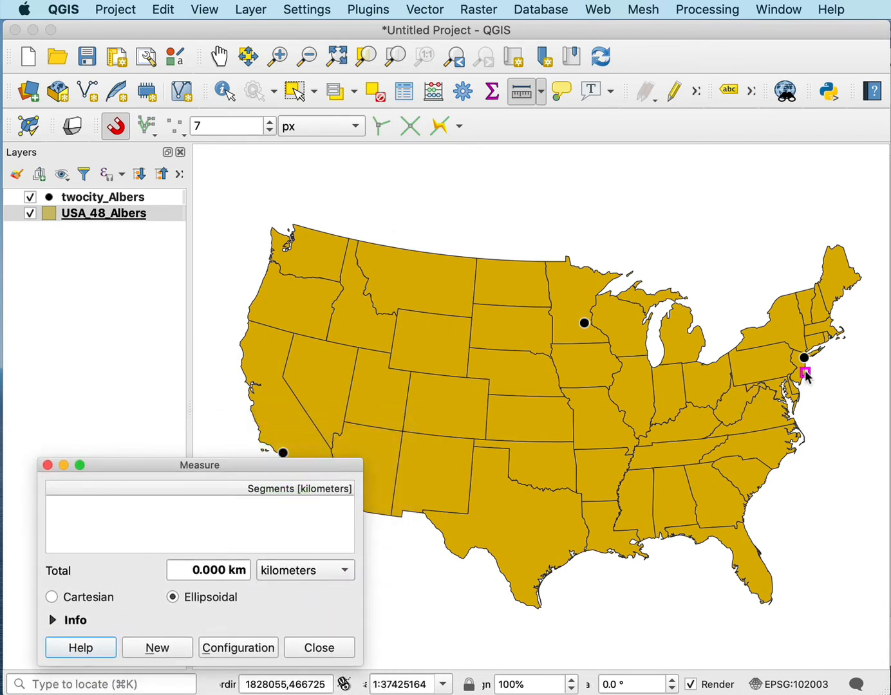
Measure from New Jersey to Los Angeles, then up through northern California and Idaho, totalling 6957.366 km
left_click(650, 377)
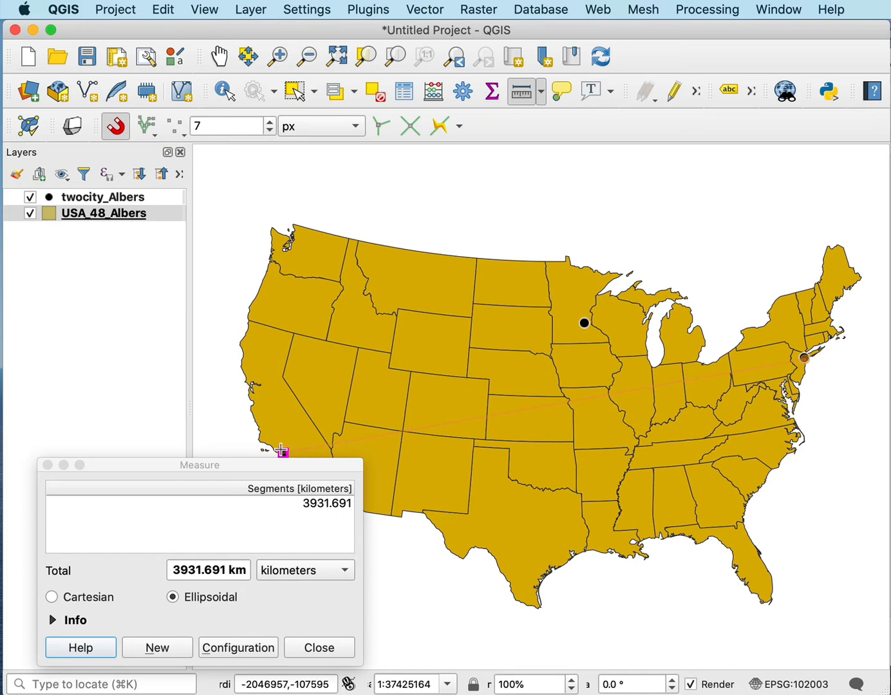
left_click(281, 452)
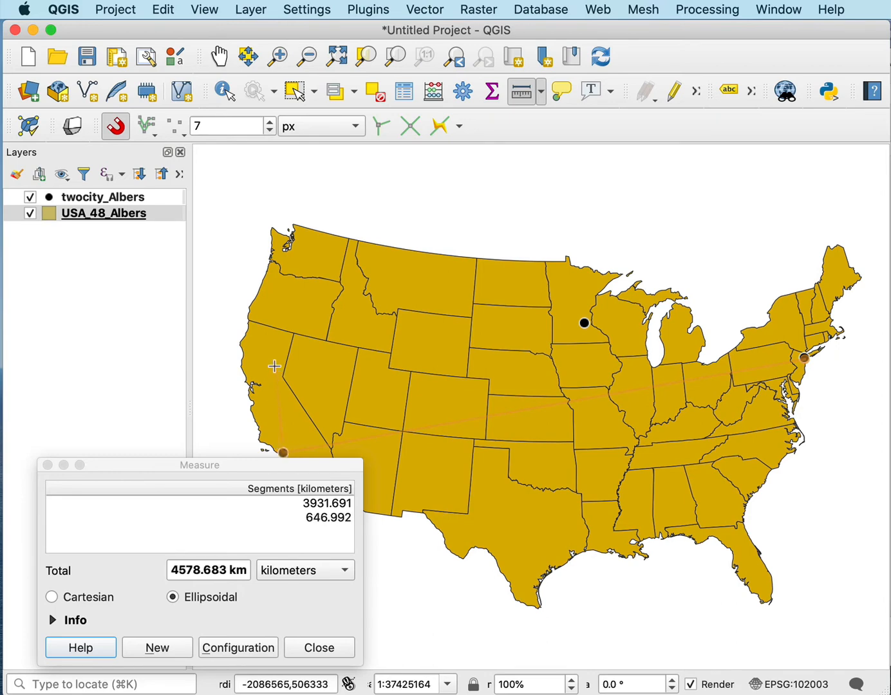
left_click(376, 313)
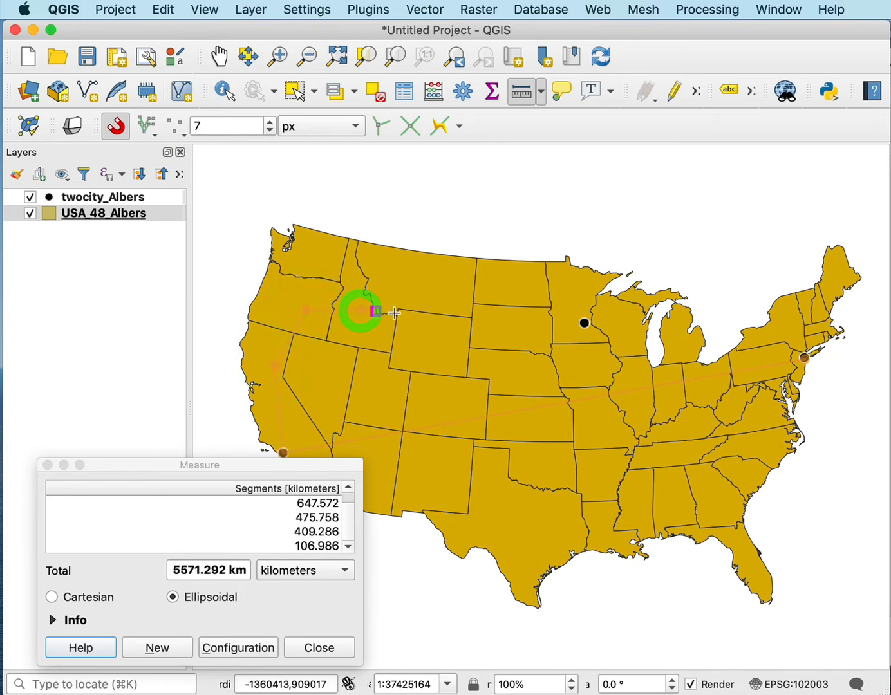
left_click(333, 443)
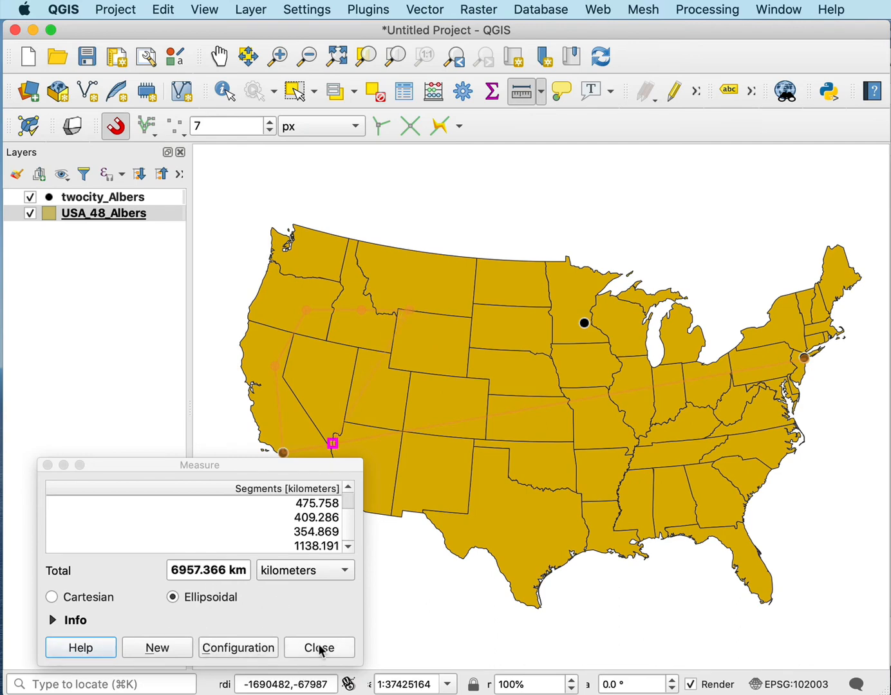
Clear the measurement and switch the project CRS to Google Maps Global Mercator (EPSG:900913)
left_click(318, 647)
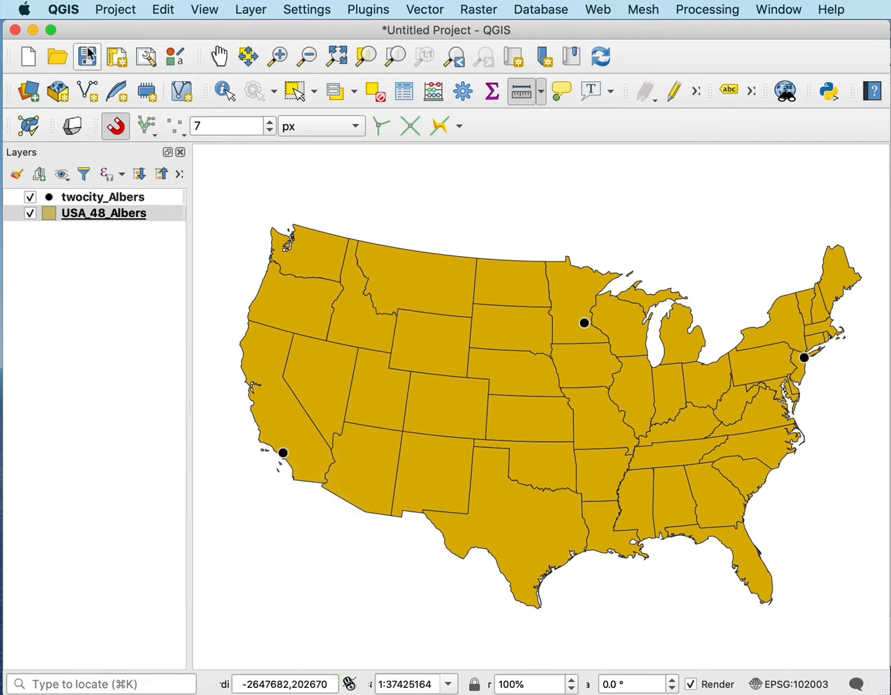
left_click(114, 9)
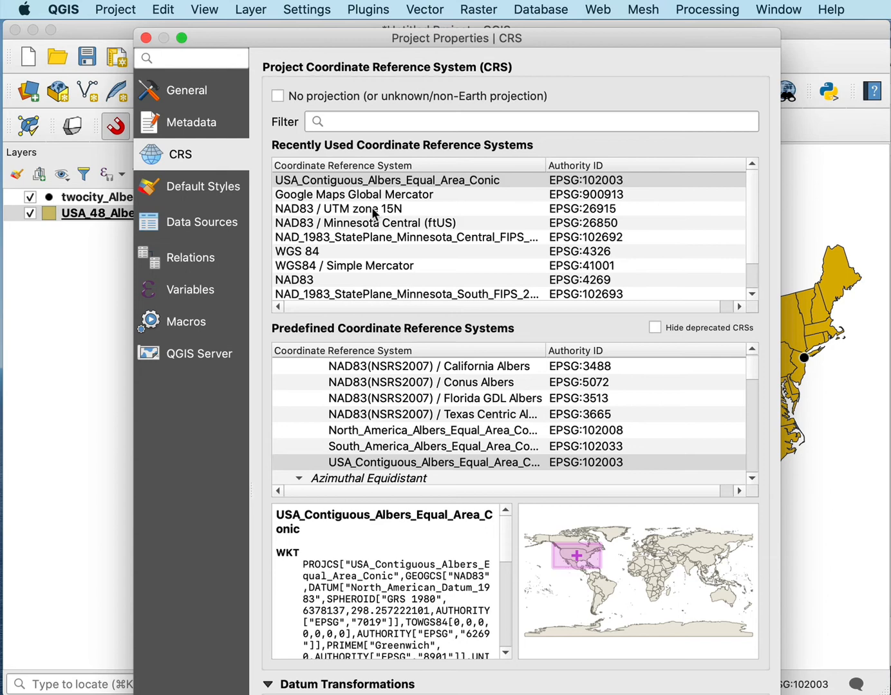
left_click(354, 195)
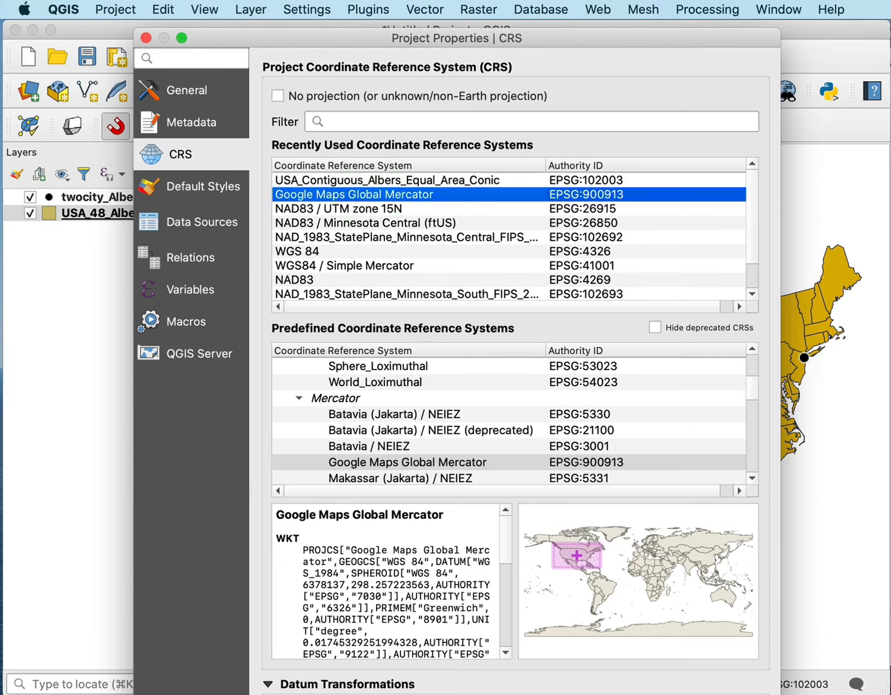
left_click(354, 194)
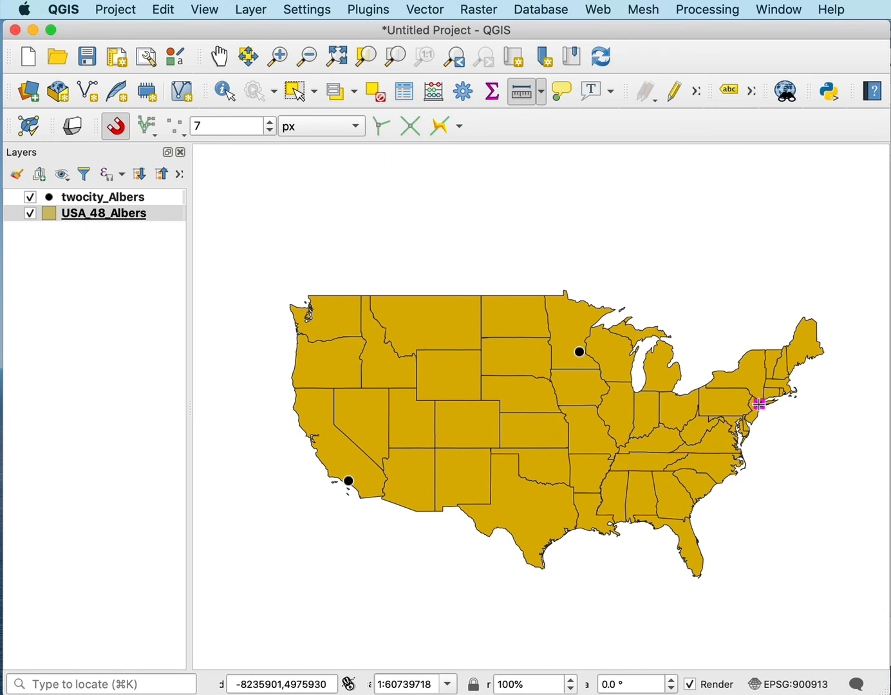
Measure from New Jersey across the Mercator map for a 6445.948 km total, then clear it
left_click(758, 403)
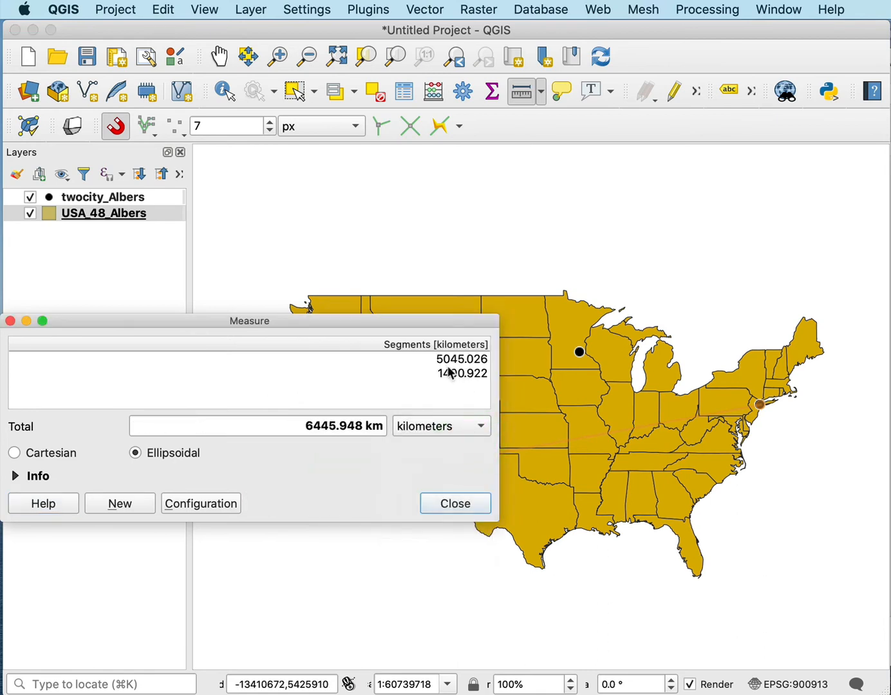
mouse_move(451, 373)
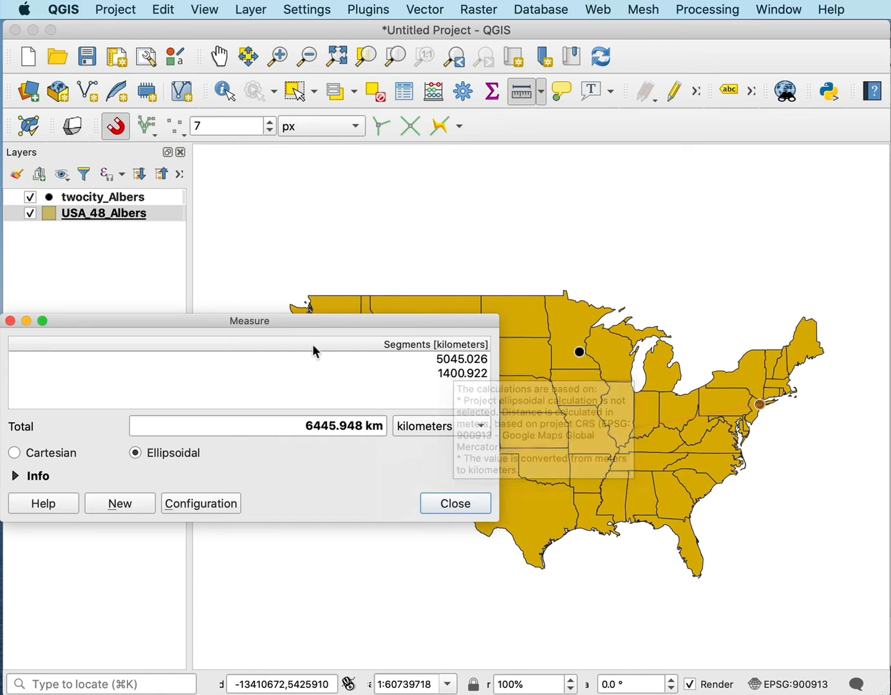
left_click_drag(249, 321, 332, 418)
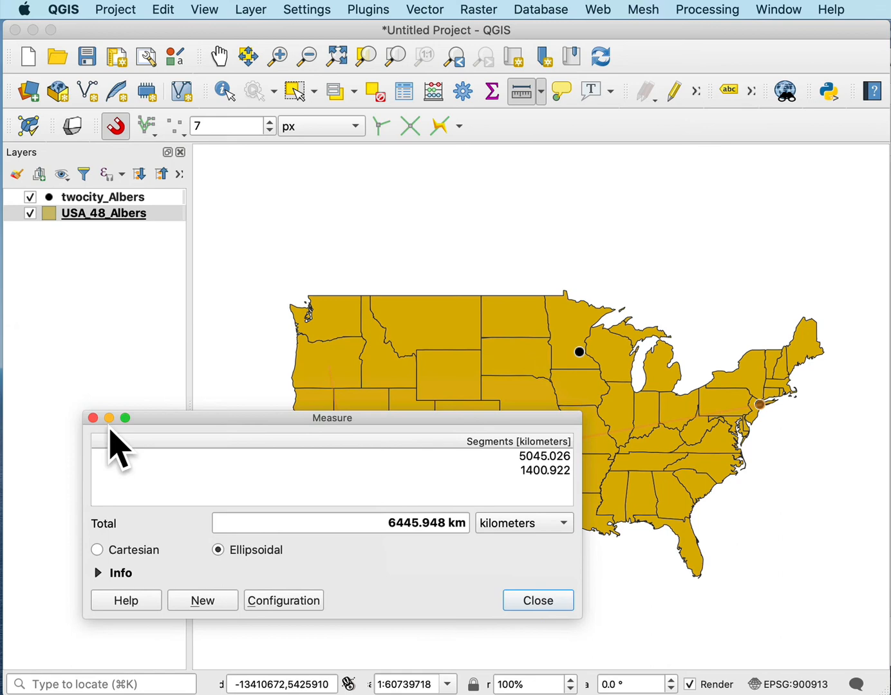
left_click(537, 600)
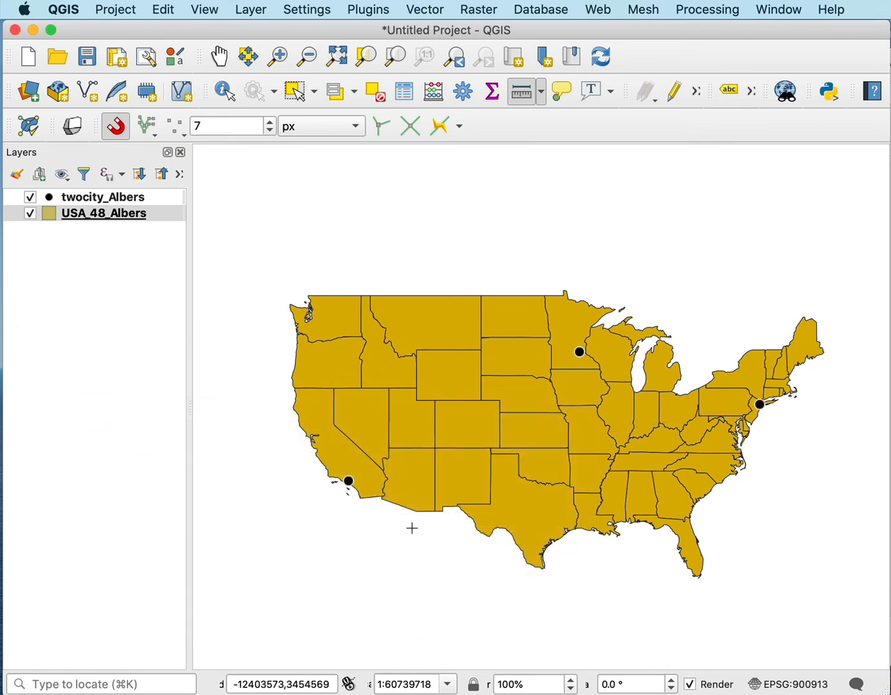